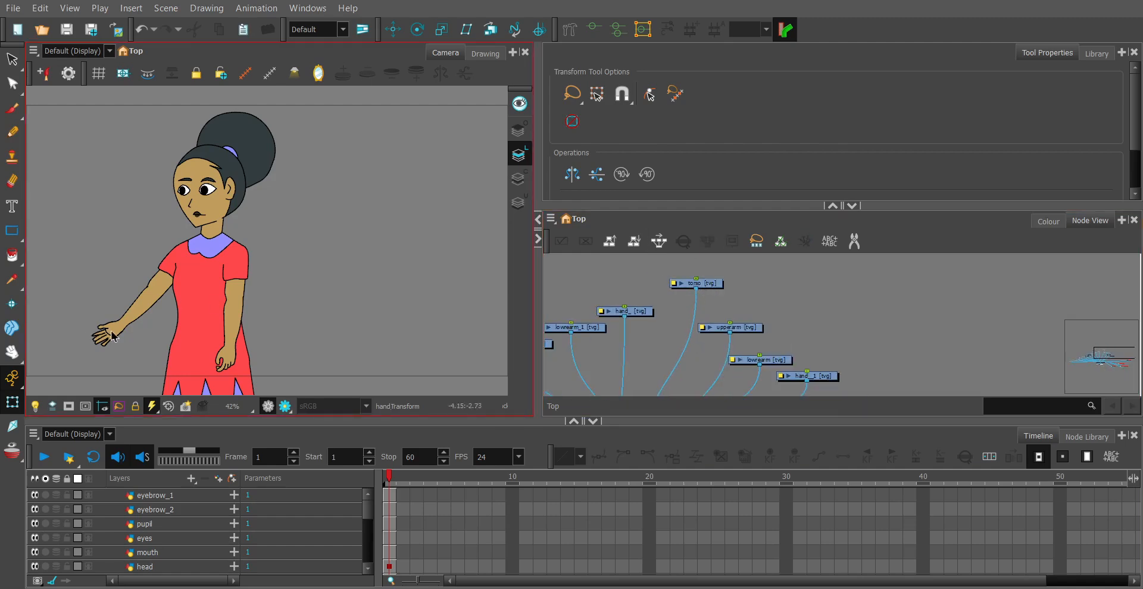
# Step: Insert separate pegs above the hand, lower arm and upper arm drawings in Node View
pyautogui.click(106, 332)
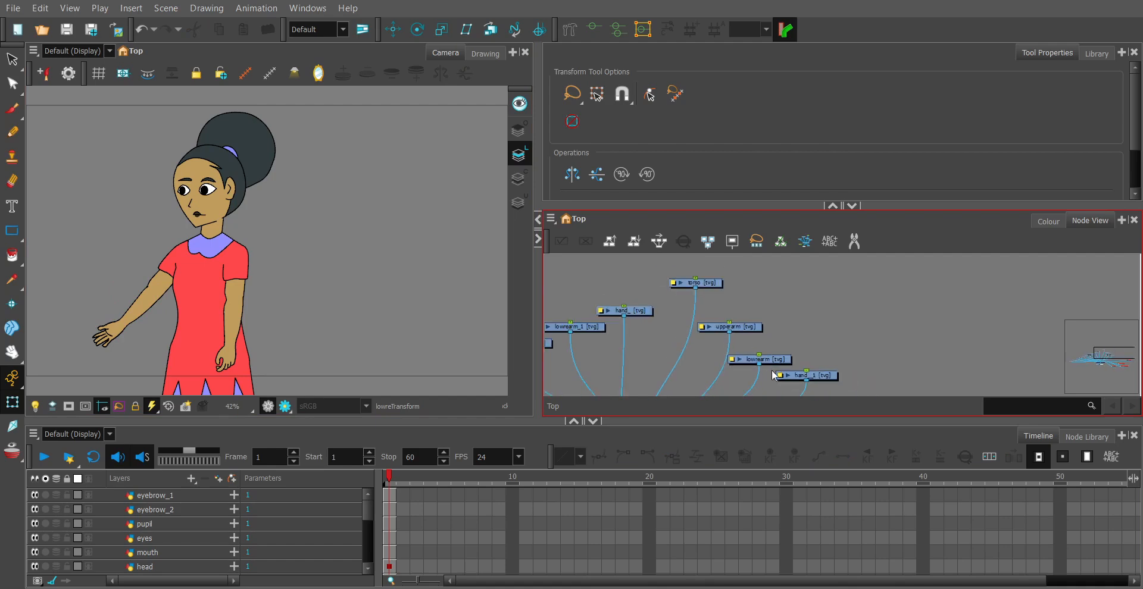
pyautogui.moveTo(778, 379)
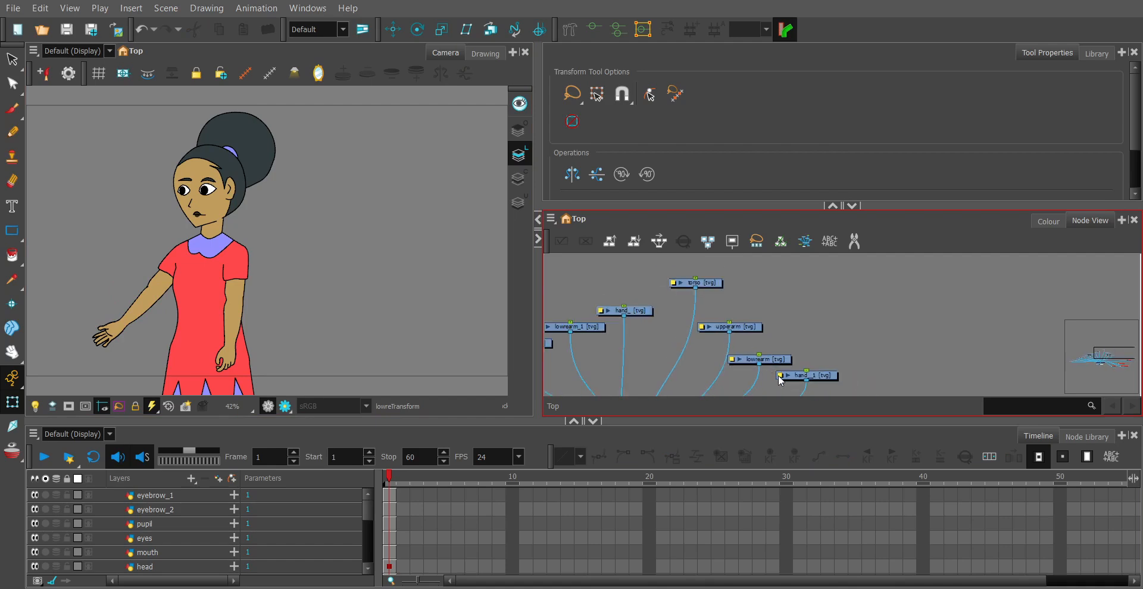
pyautogui.click(807, 375)
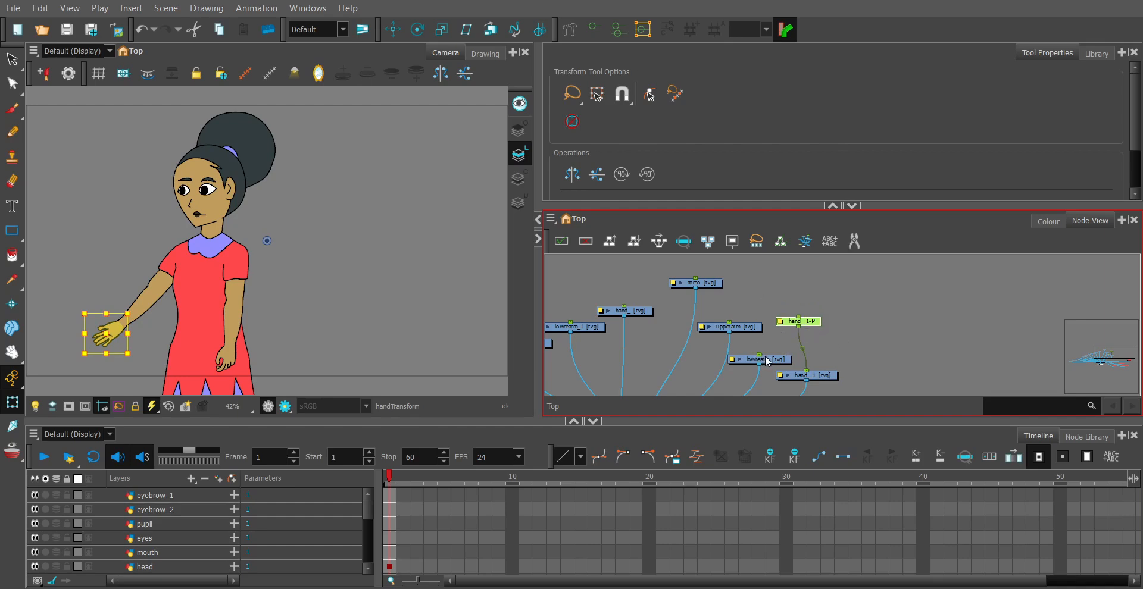
pyautogui.moveTo(798, 322); pyautogui.dragTo(839, 349)
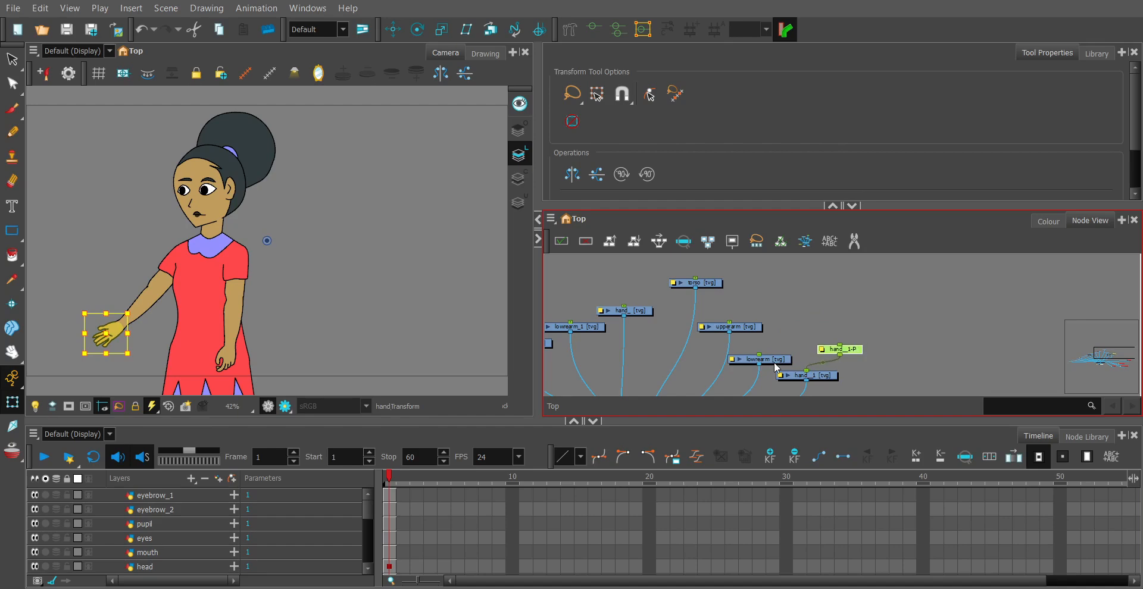
pyautogui.click(758, 359)
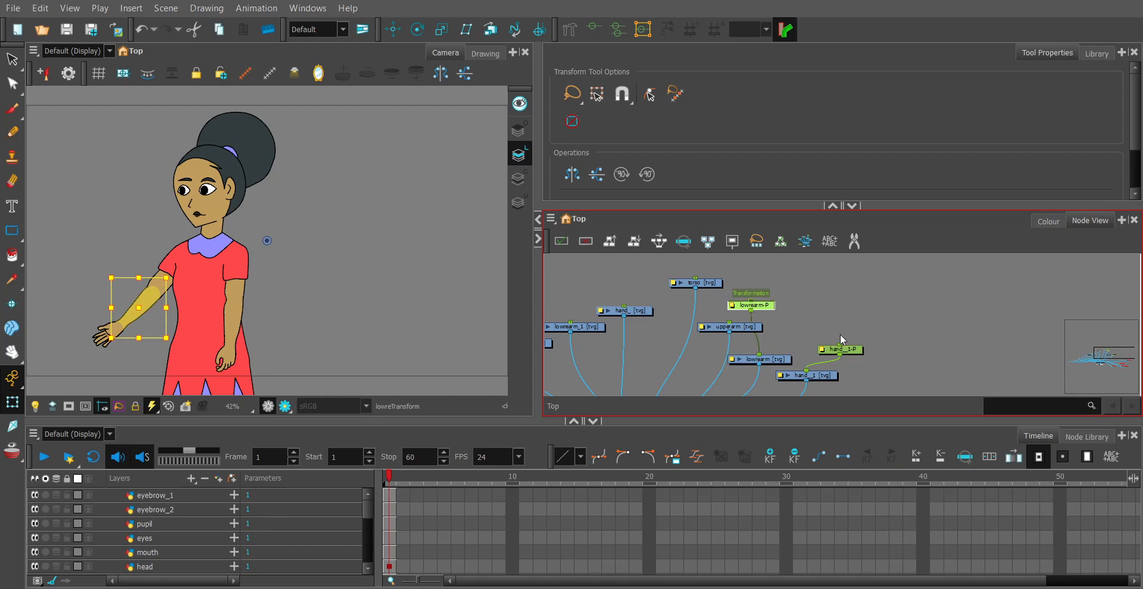
pyautogui.moveTo(774, 310)
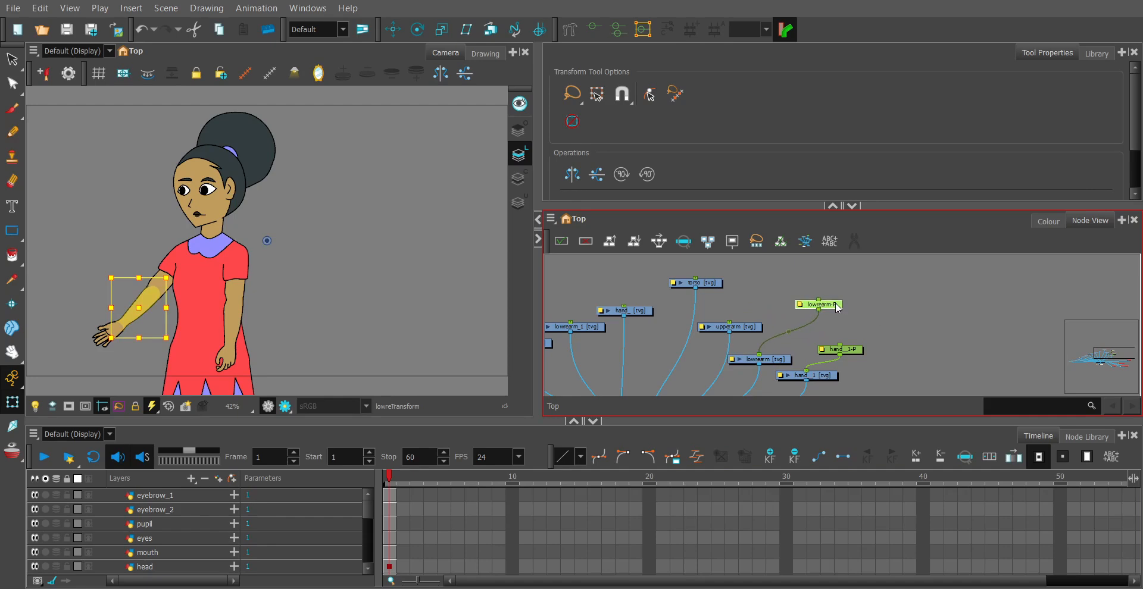
pyautogui.click(728, 327)
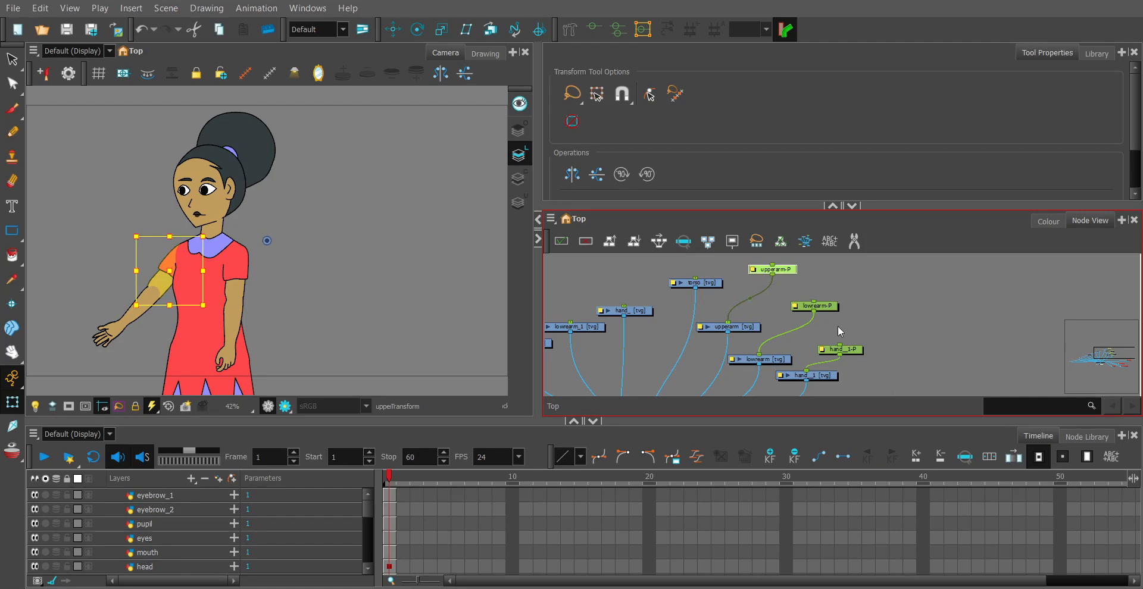
pyautogui.moveTo(841, 348)
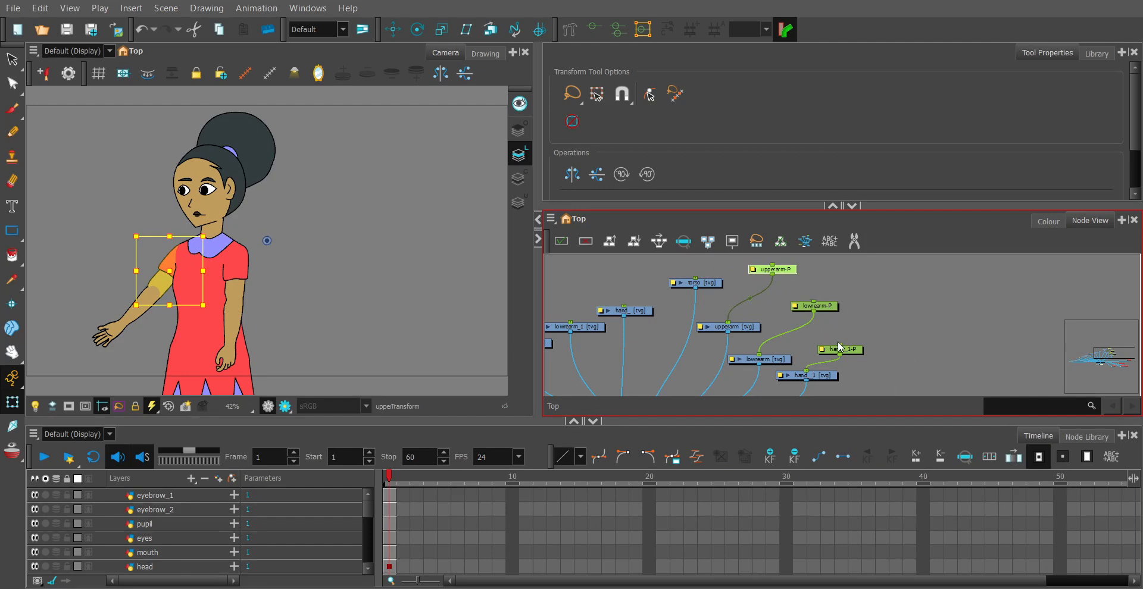
pyautogui.moveTo(821, 318)
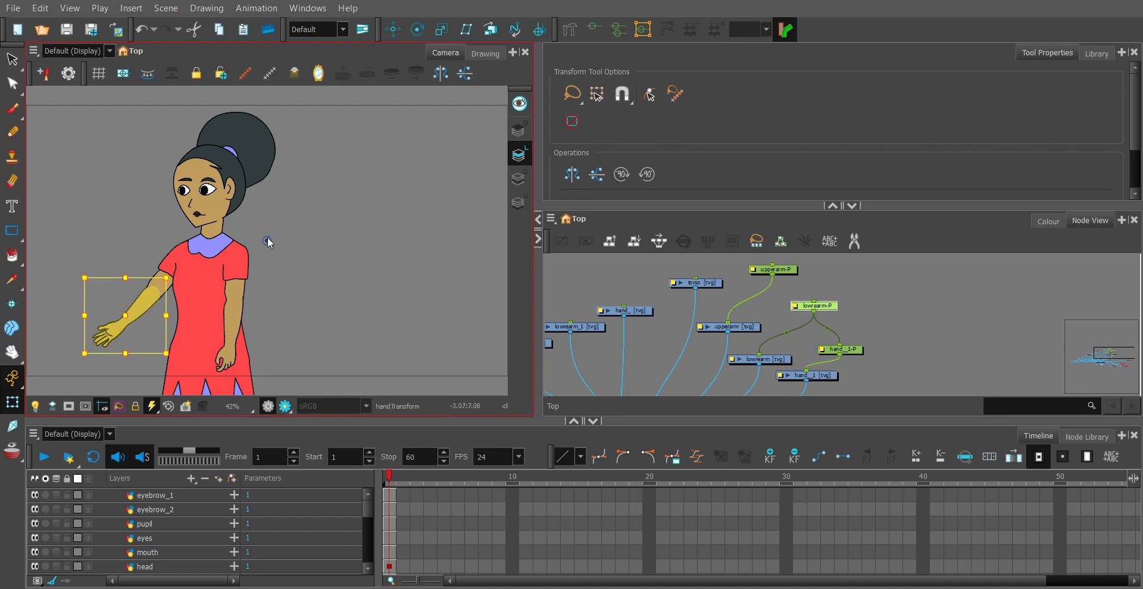
# Step: Drag the lower arm and the hand on the character to confirm the hand follows
pyautogui.moveTo(133, 313); pyautogui.dragTo(107, 336)
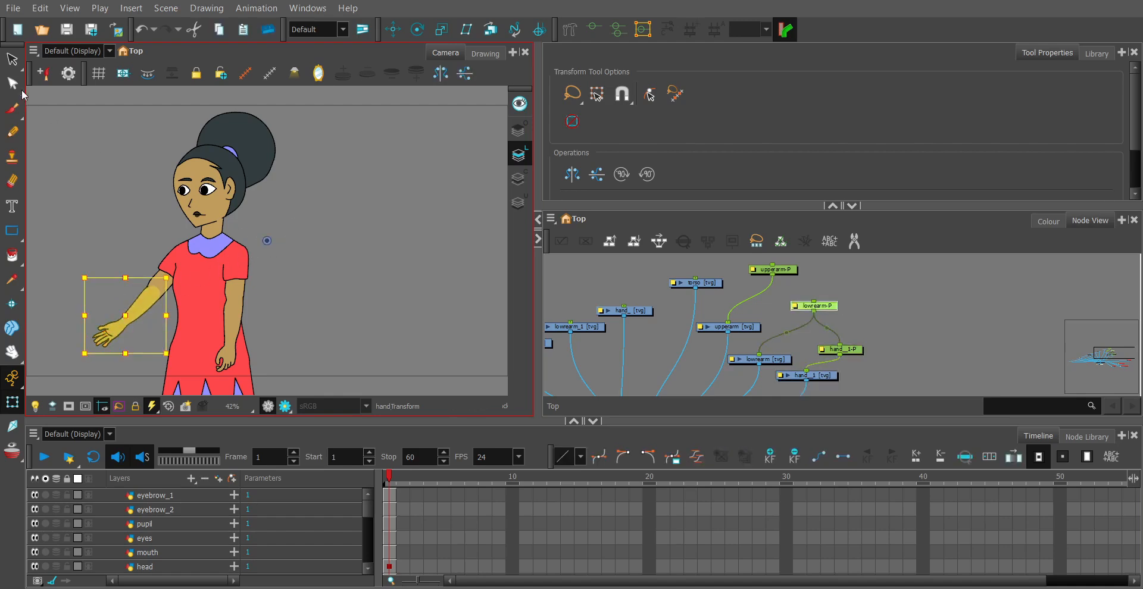
pyautogui.click(12, 84)
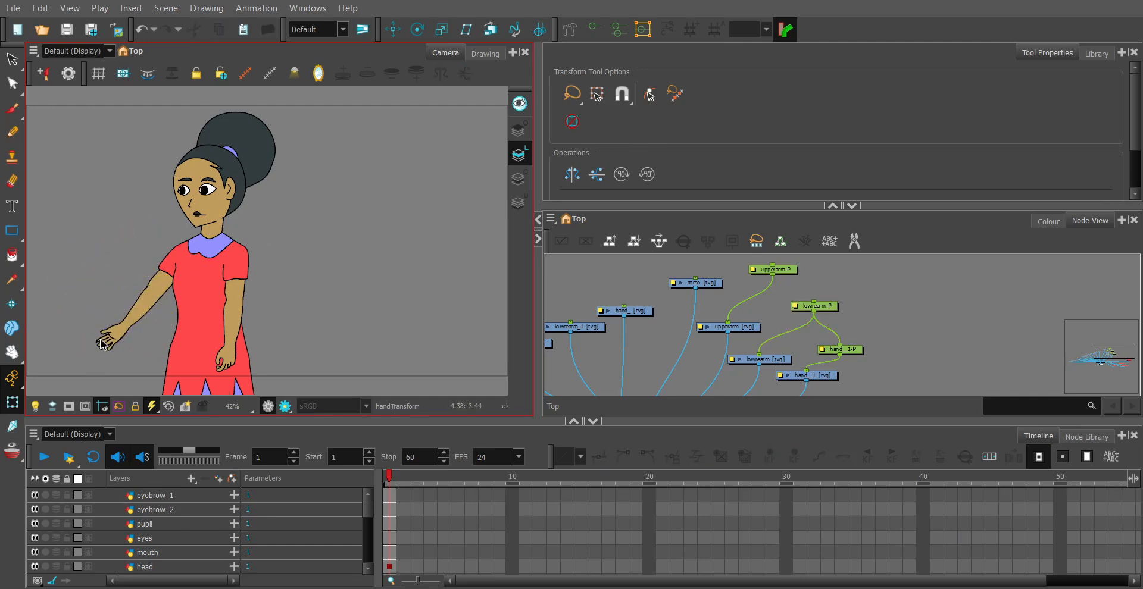
pyautogui.click(100, 341)
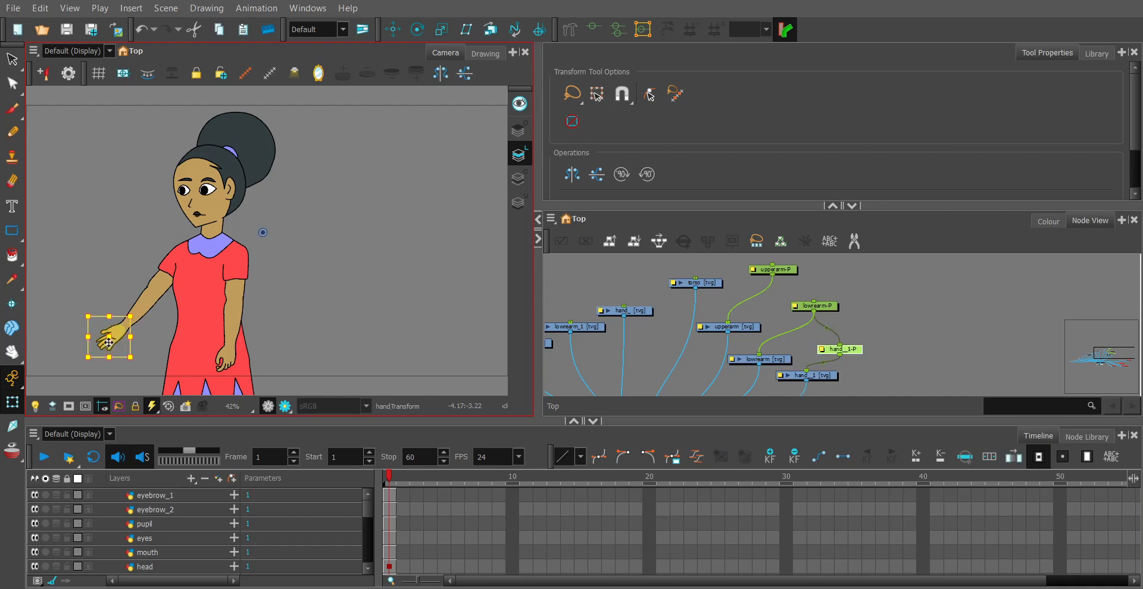
pyautogui.moveTo(113, 340); pyautogui.dragTo(136, 310)
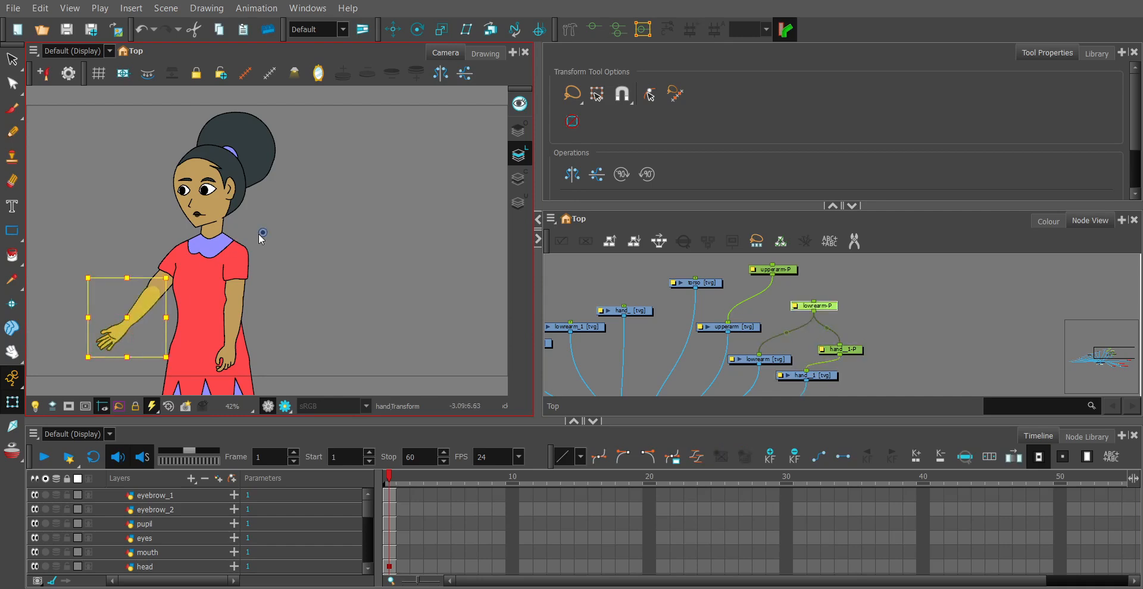
pyautogui.moveTo(266, 244)
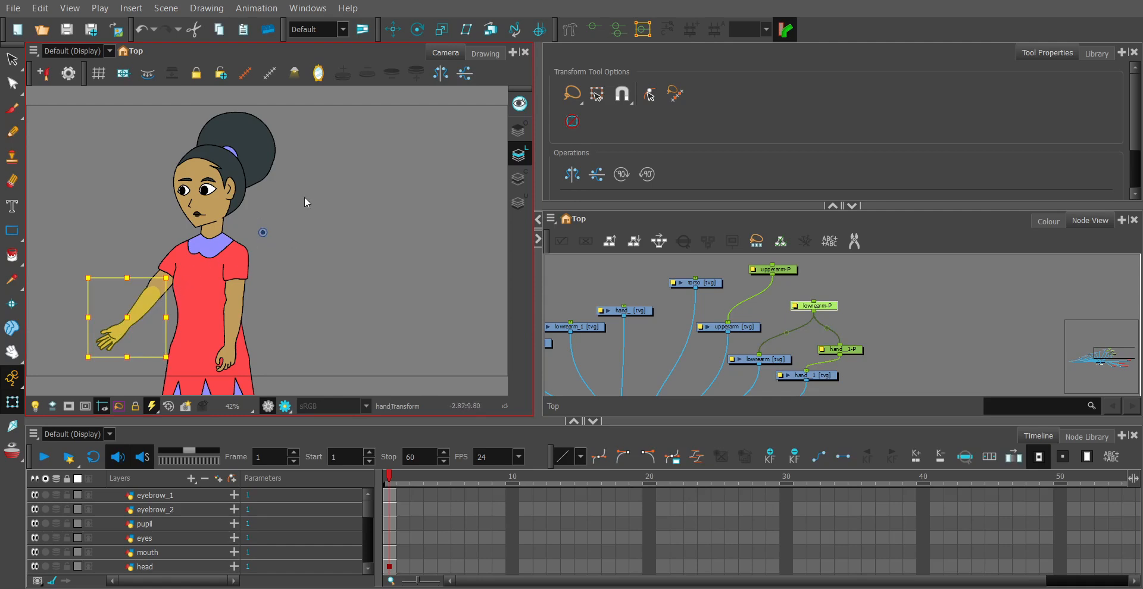
pyautogui.moveTo(256, 241)
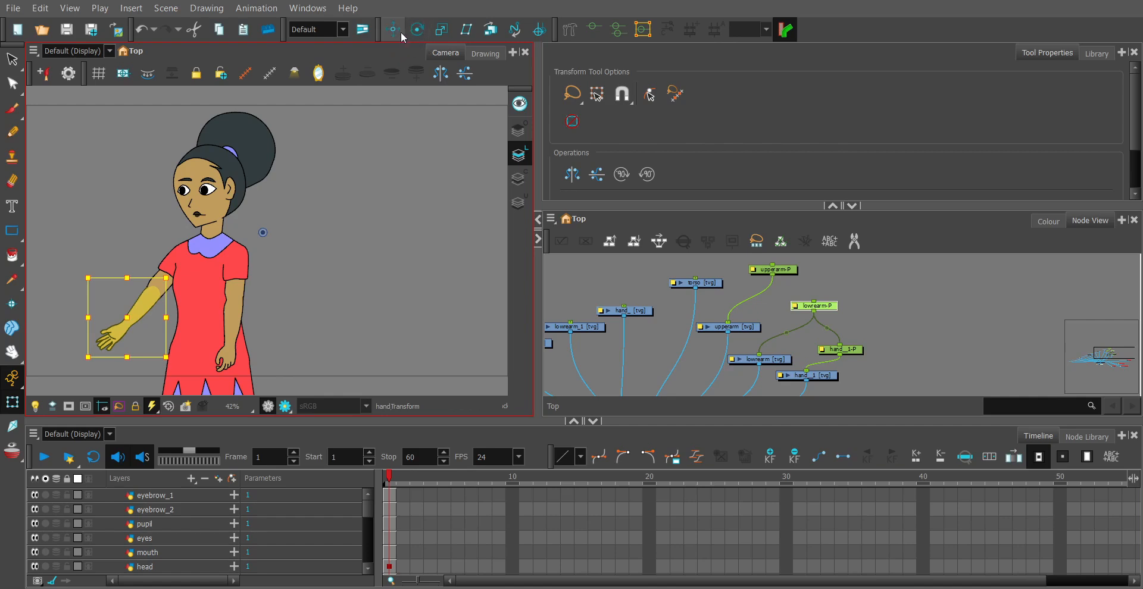
pyautogui.click(392, 29)
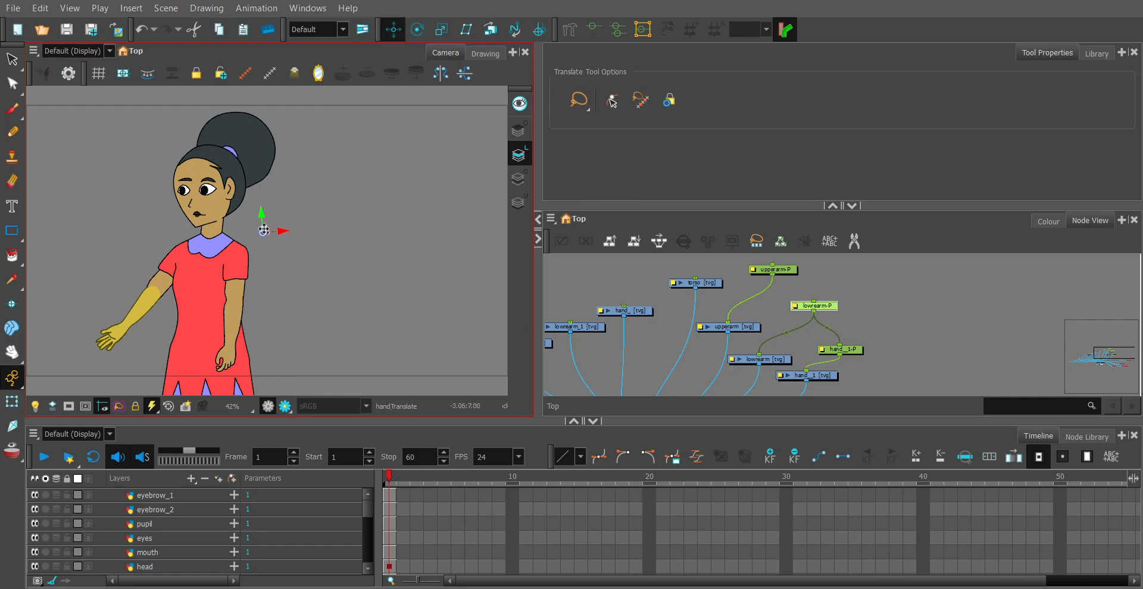
pyautogui.moveTo(263, 230); pyautogui.dragTo(186, 270)
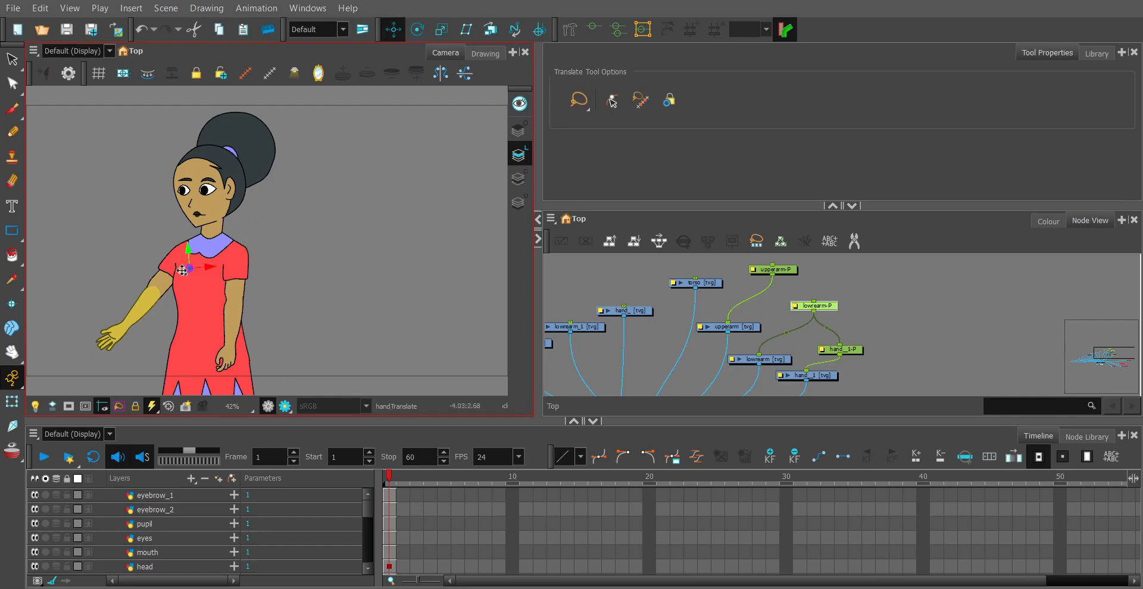
pyautogui.moveTo(188, 259); pyautogui.dragTo(151, 294)
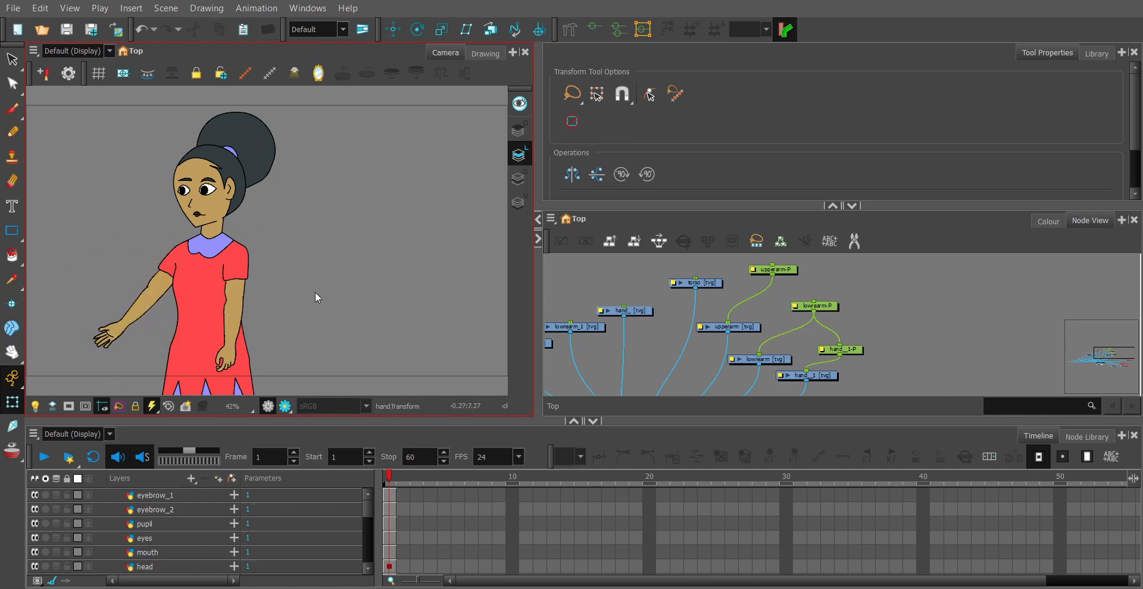
pyautogui.click(108, 337)
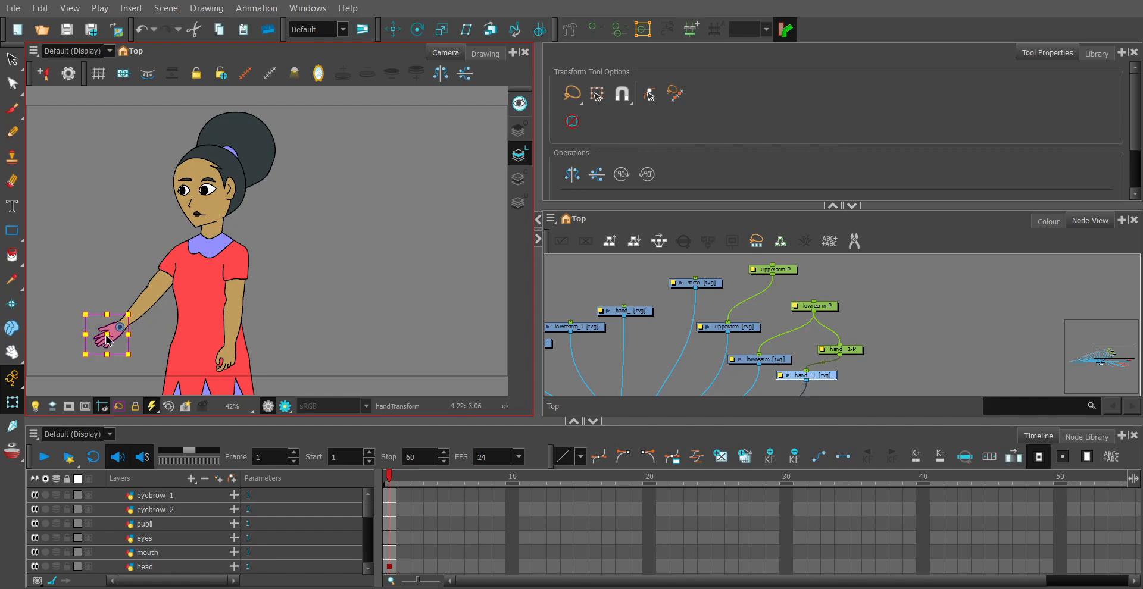
# Step: Move the hand's pivot to the wrist and the upper arm peg's pivot to the shoulder
pyautogui.click(393, 29)
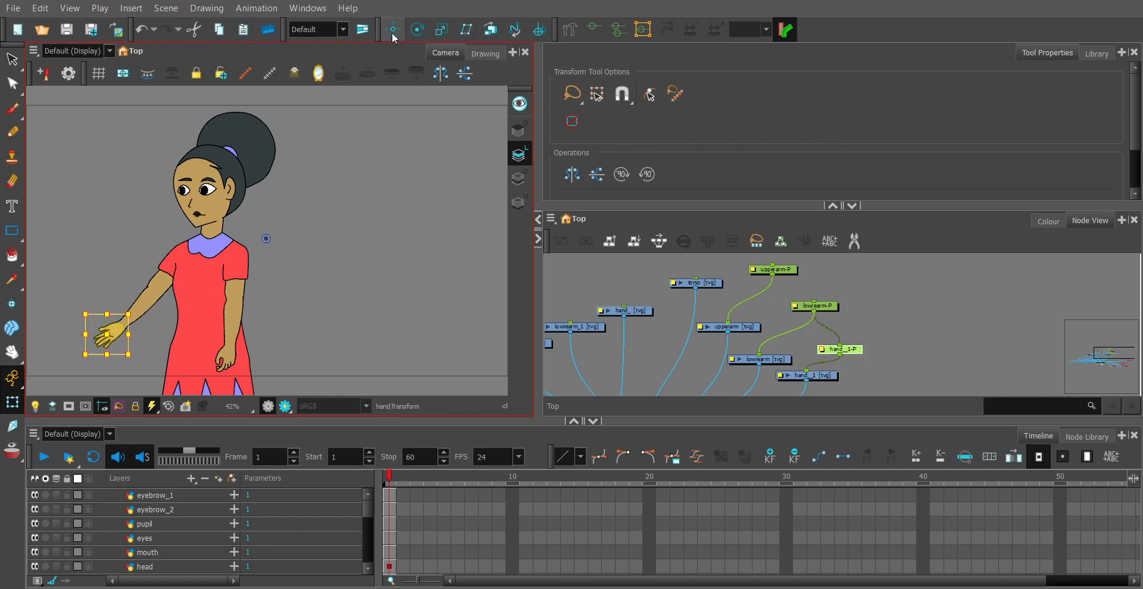
pyautogui.click(393, 29)
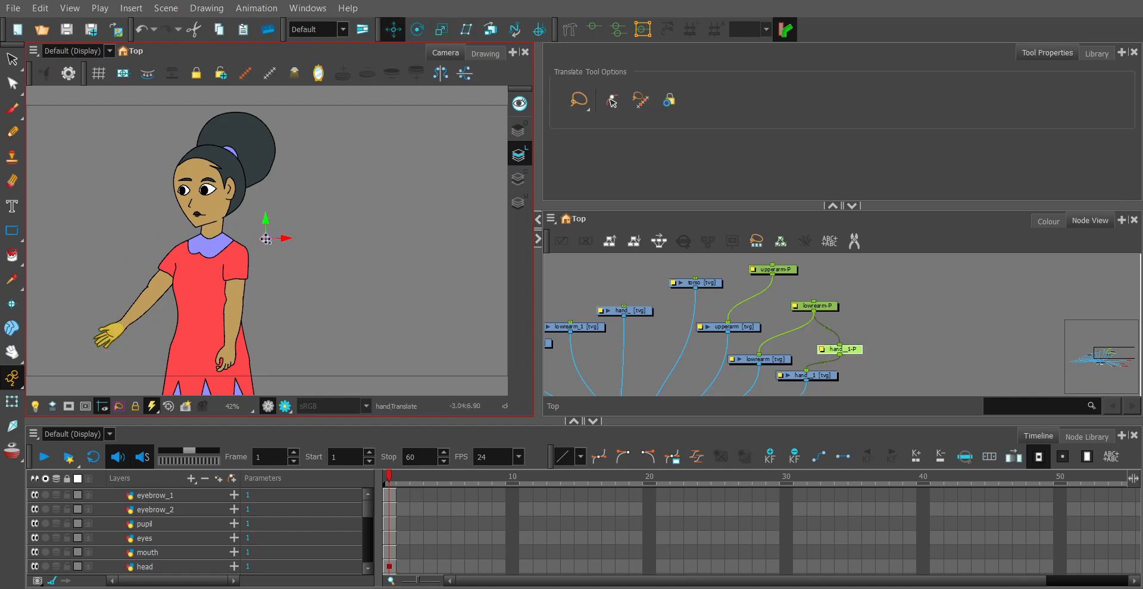
pyautogui.moveTo(266, 237); pyautogui.dragTo(118, 328)
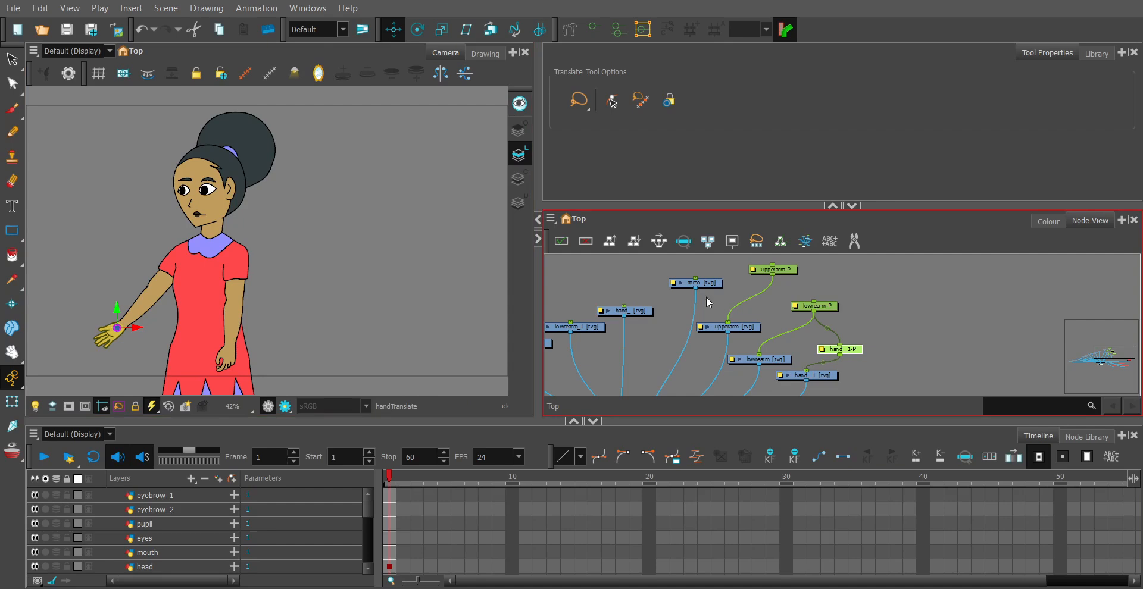
pyautogui.moveTo(782, 283)
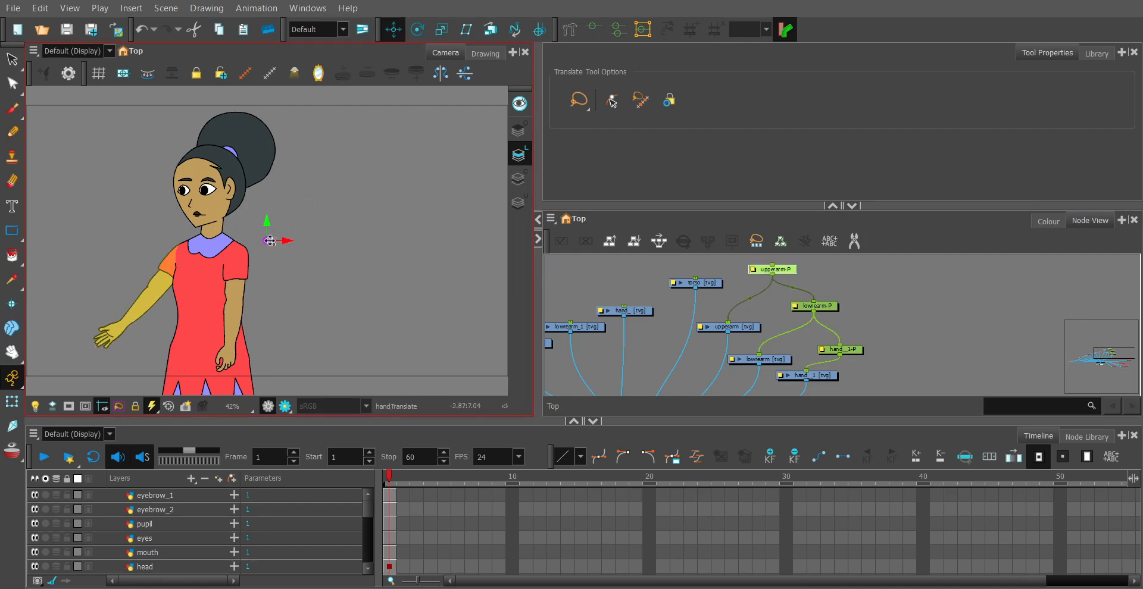
pyautogui.moveTo(270, 241); pyautogui.dragTo(182, 252)
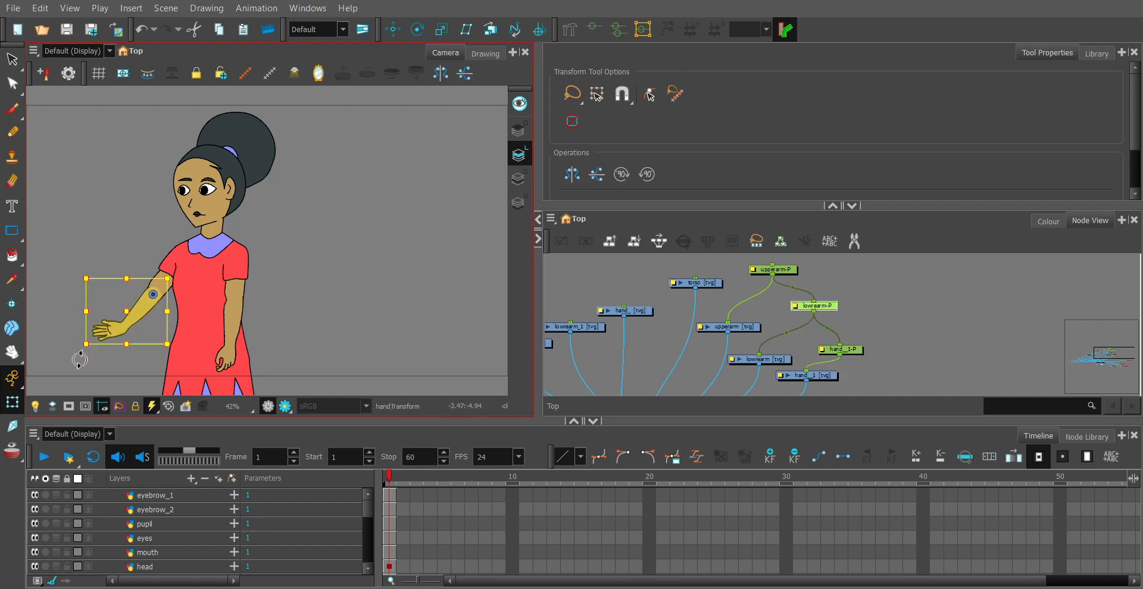
# Step: Rotate the forearm up around the elbow into a wave, then select the upper arm
pyautogui.moveTo(153, 295); pyautogui.dragTo(142, 255)
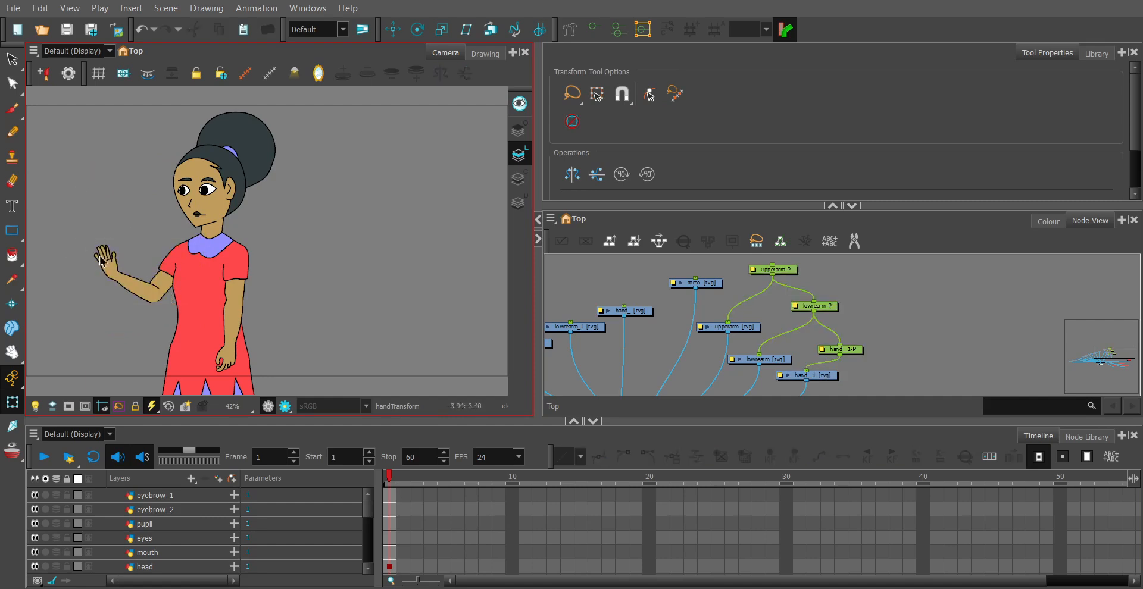
pyautogui.click(146, 263)
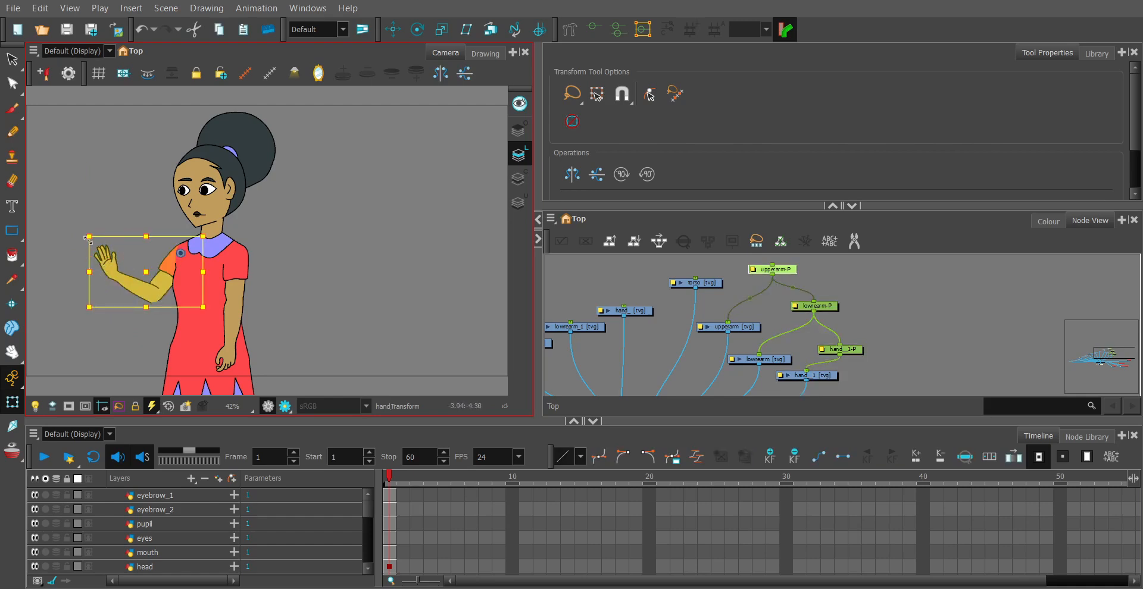